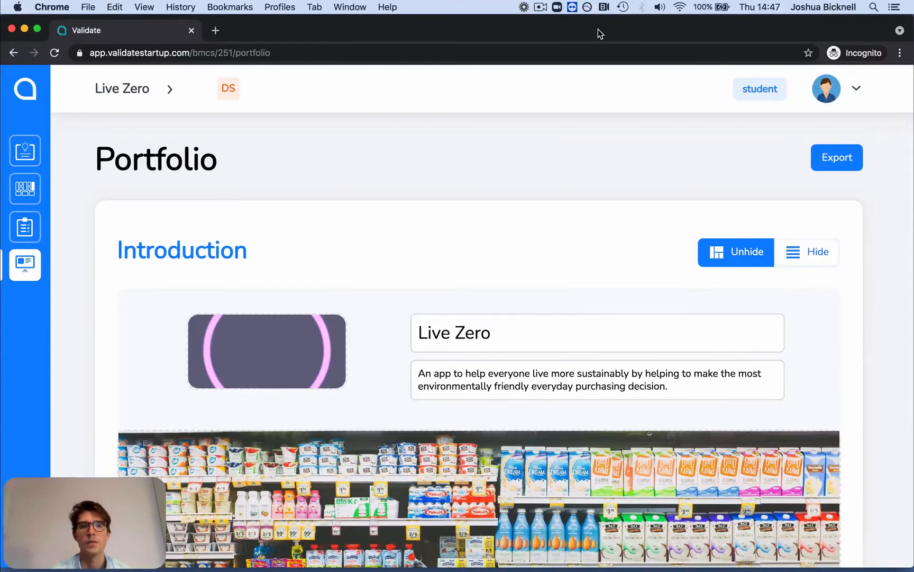
{"action": "mouse_move", "coordinate": [24, 188]}
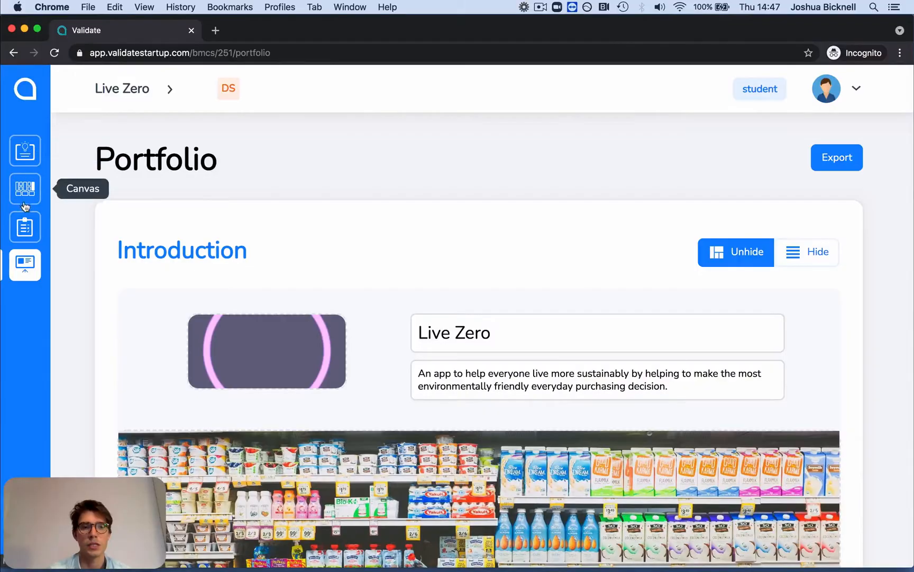
{"action": "mouse_move", "coordinate": [24, 264]}
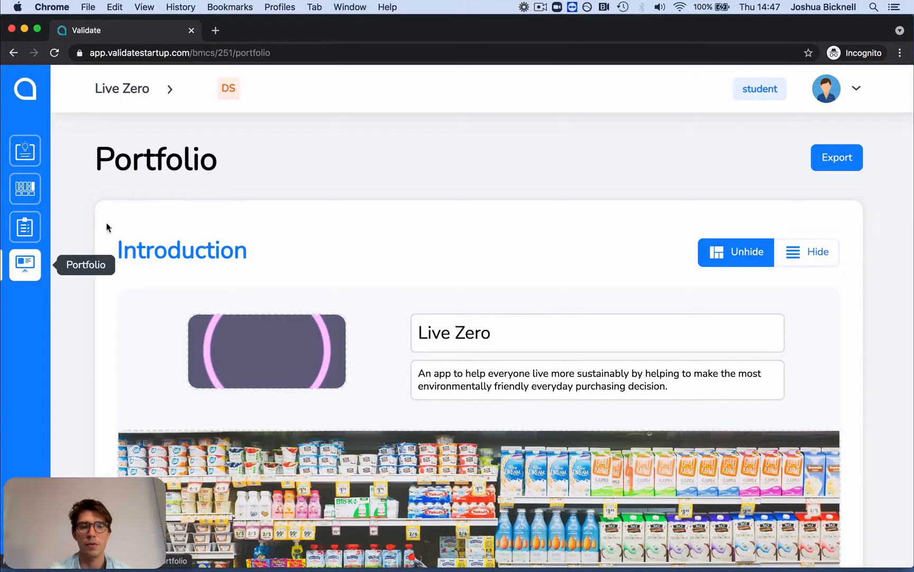
Step: Exclude Project Summary and The Team from the Live Zero portfolio export, keeping other sections
{"action": "scroll", "scroll_direction": "down", "scroll_amount": 3}
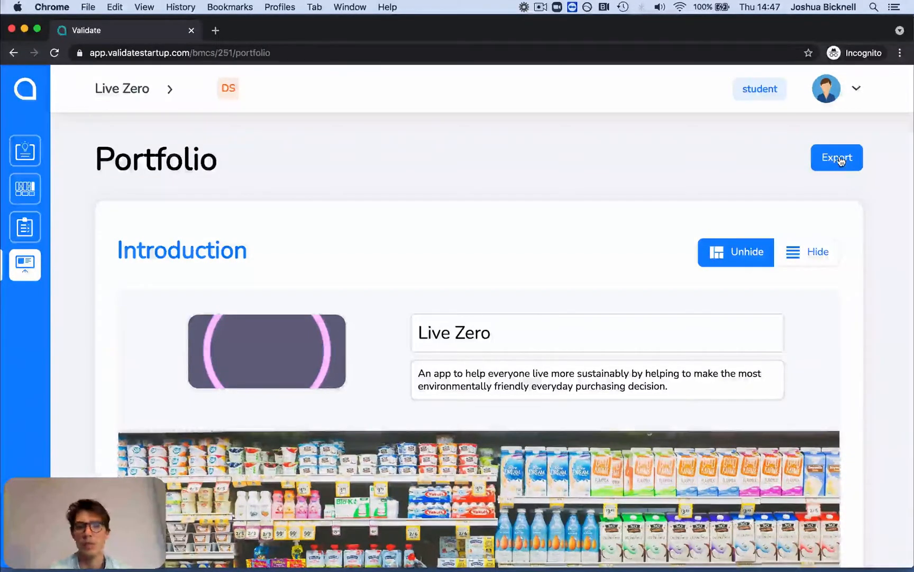
{"action": "left_click", "coordinate": [836, 158]}
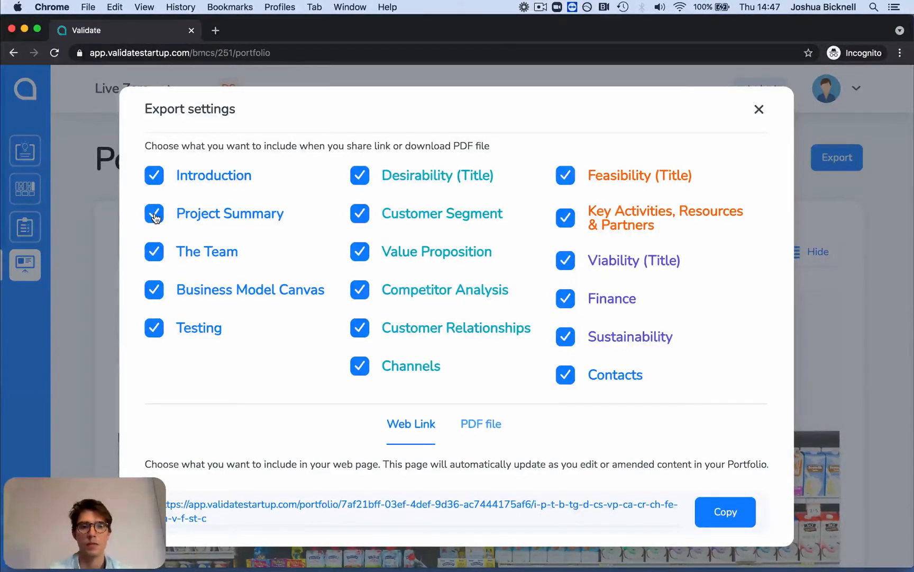
{"action": "left_click", "coordinate": [154, 213]}
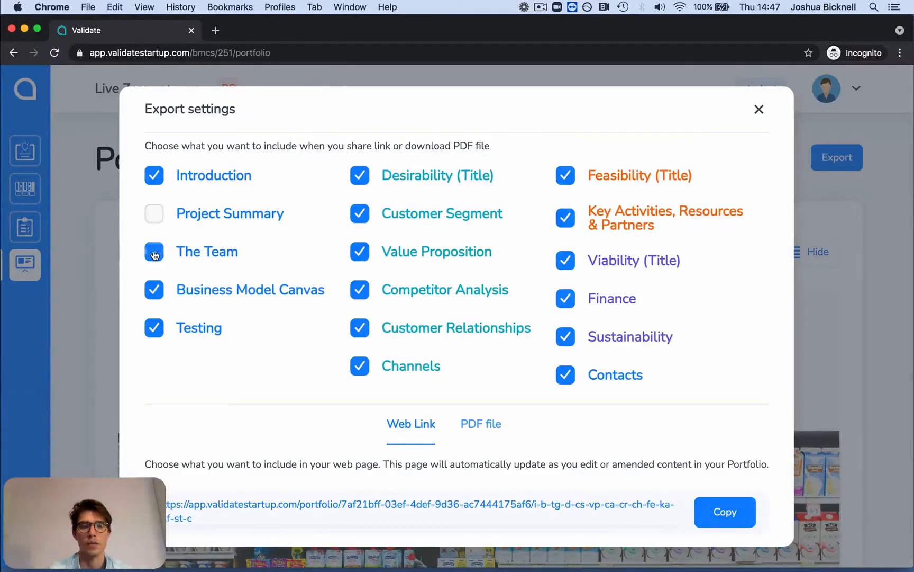
{"action": "left_click", "coordinate": [154, 251]}
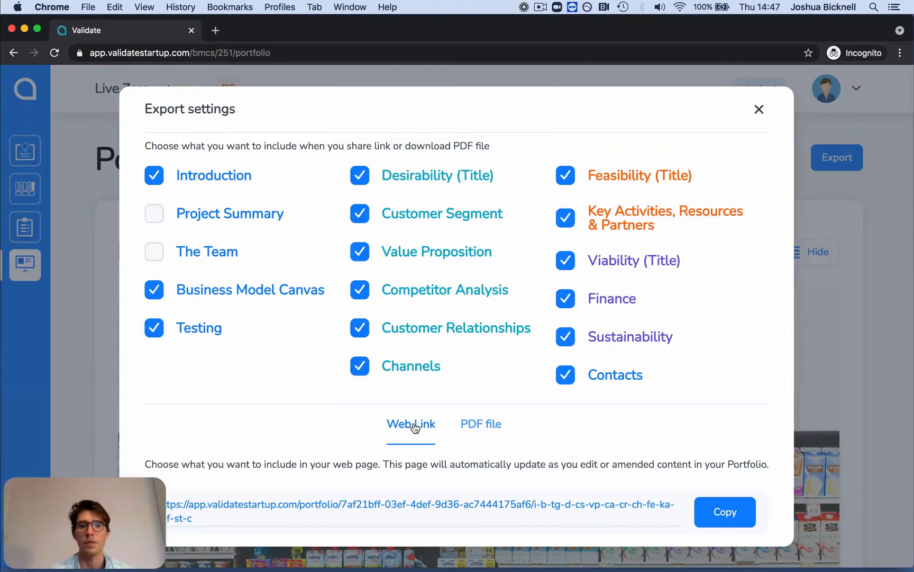
Step: Copy the Web Link share URL (after glancing at PDF) and start a new browser tab for it
{"action": "left_click", "coordinate": [480, 423]}
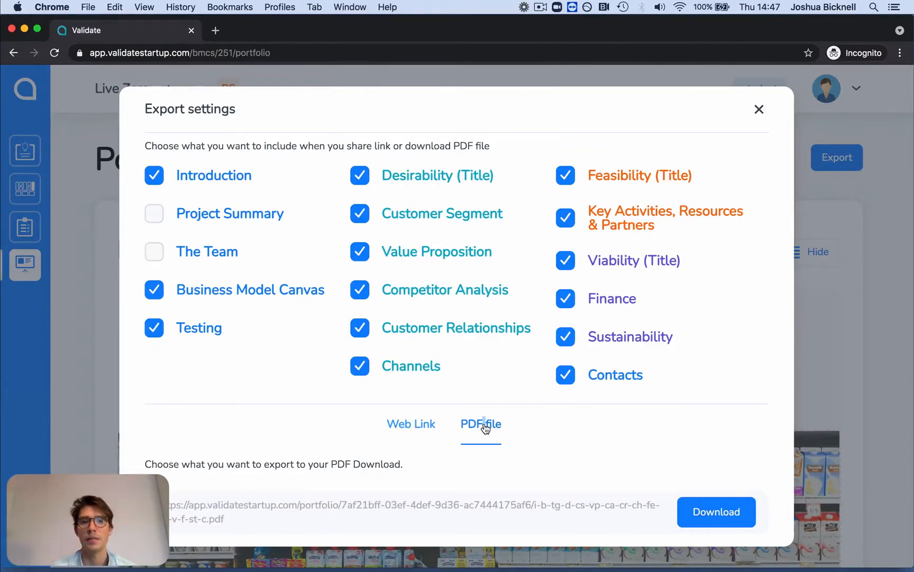
{"action": "left_click", "coordinate": [411, 424]}
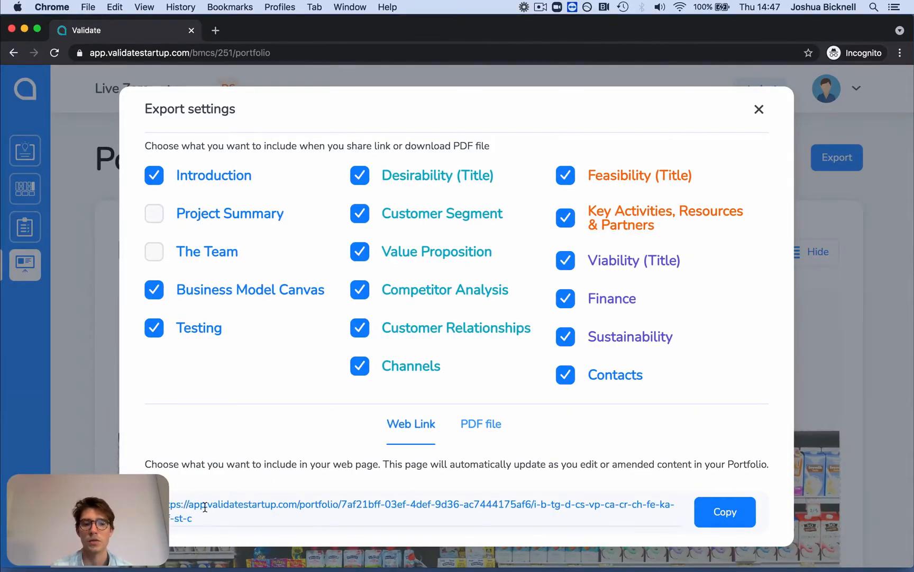
{"action": "left_click", "coordinate": [725, 512]}
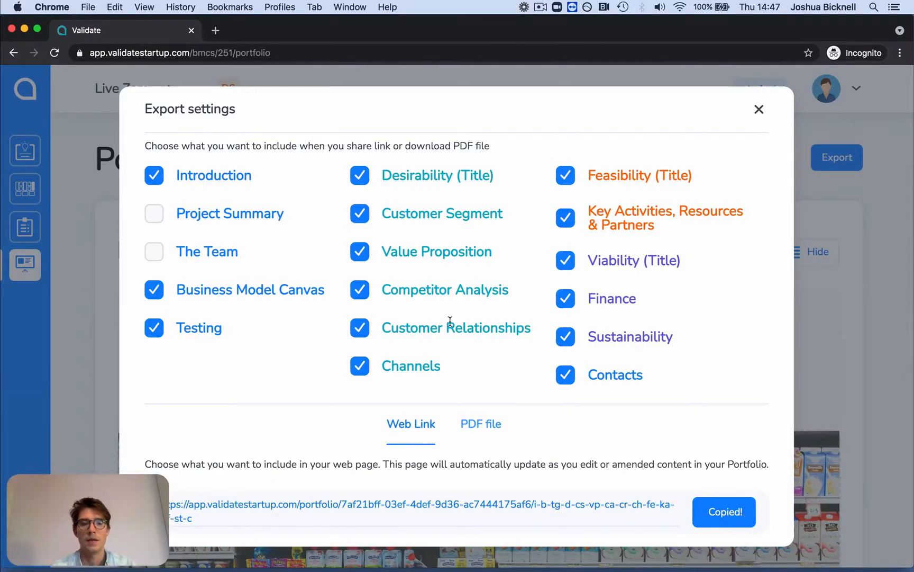
{"action": "left_click", "coordinate": [366, 30]}
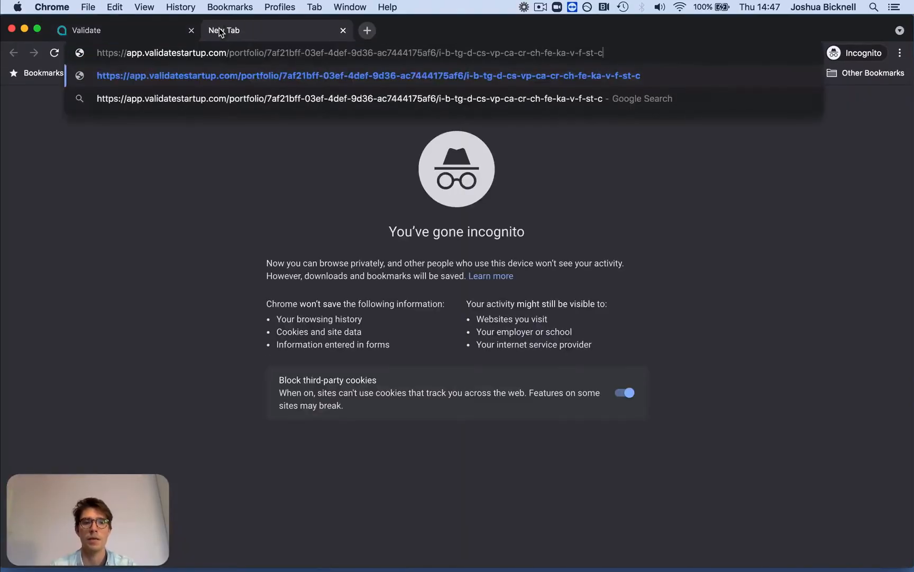
Step: Load the shared portfolio link and scroll from the Live Zero introduction through Business Model Canvas to Testing
{"action": "key", "text": "Enter"}
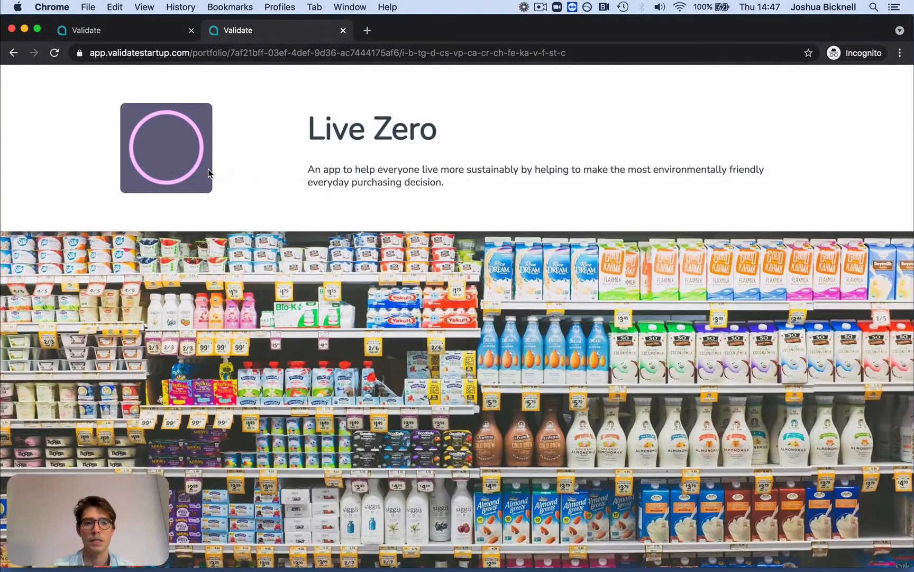
{"action": "scroll", "scroll_direction": "down", "scroll_amount": 3}
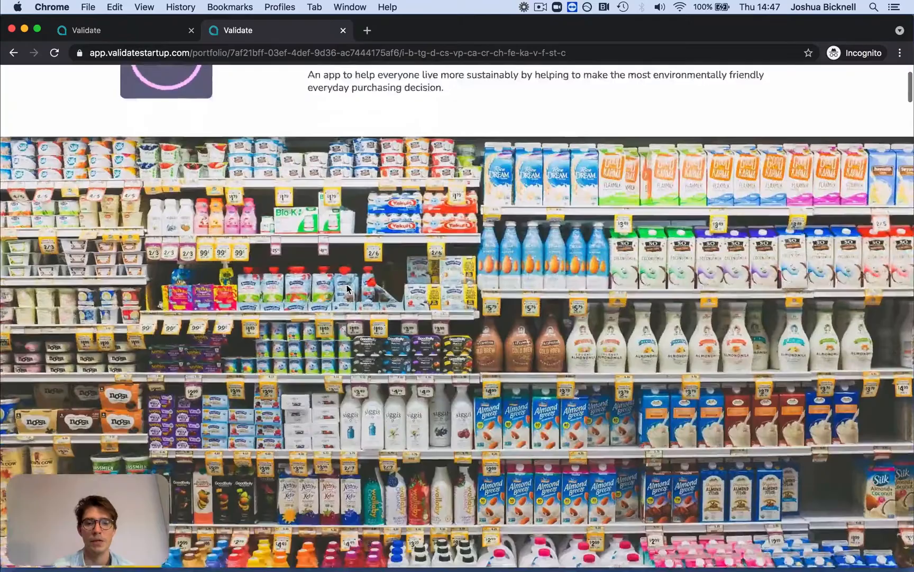
{"action": "scroll", "scroll_direction": "down", "scroll_amount": 3}
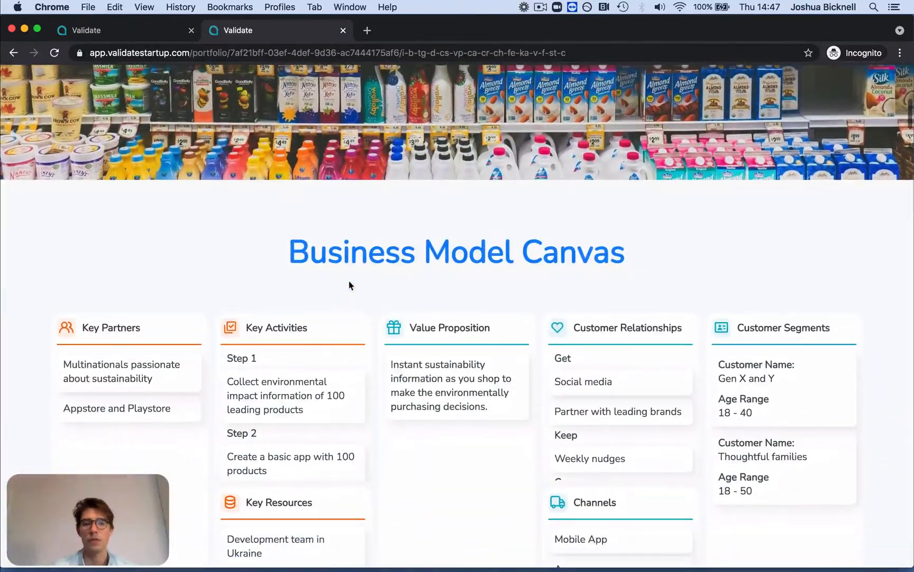
{"action": "scroll", "scroll_direction": "down", "scroll_amount": 3}
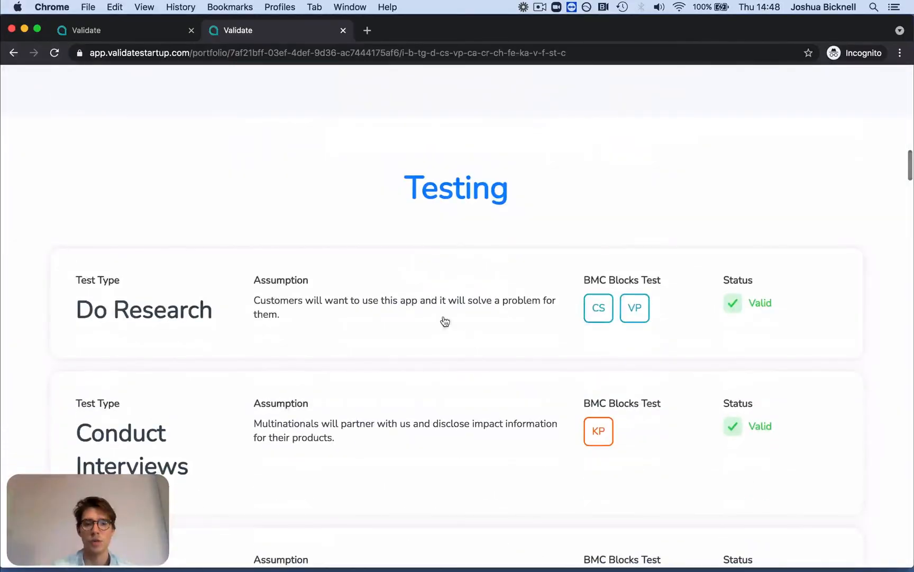
{"action": "left_click", "coordinate": [143, 309]}
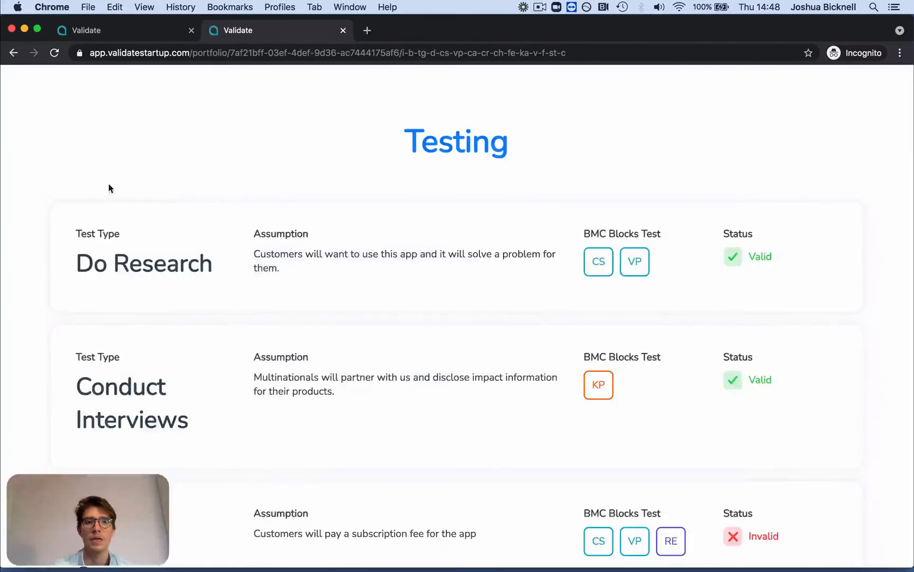
{"action": "mouse_move", "coordinate": [228, 151]}
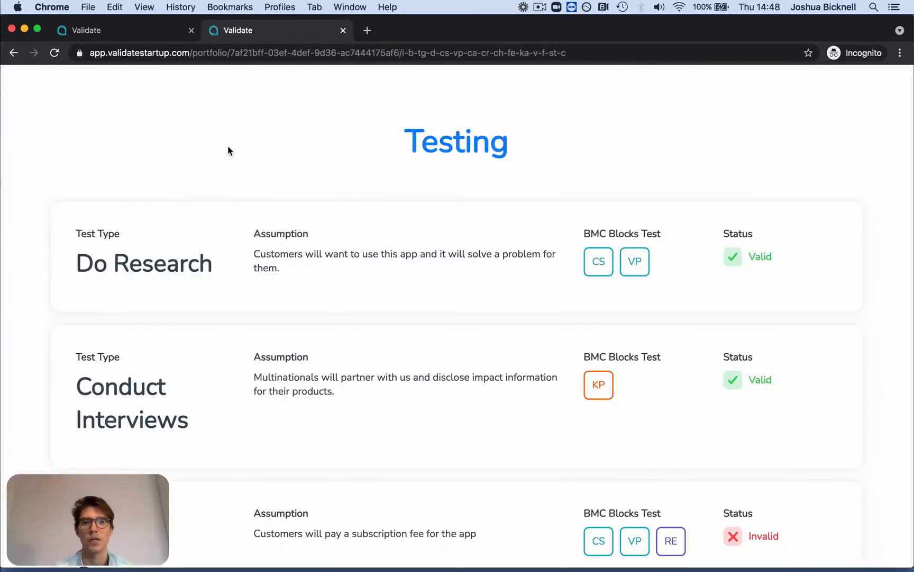